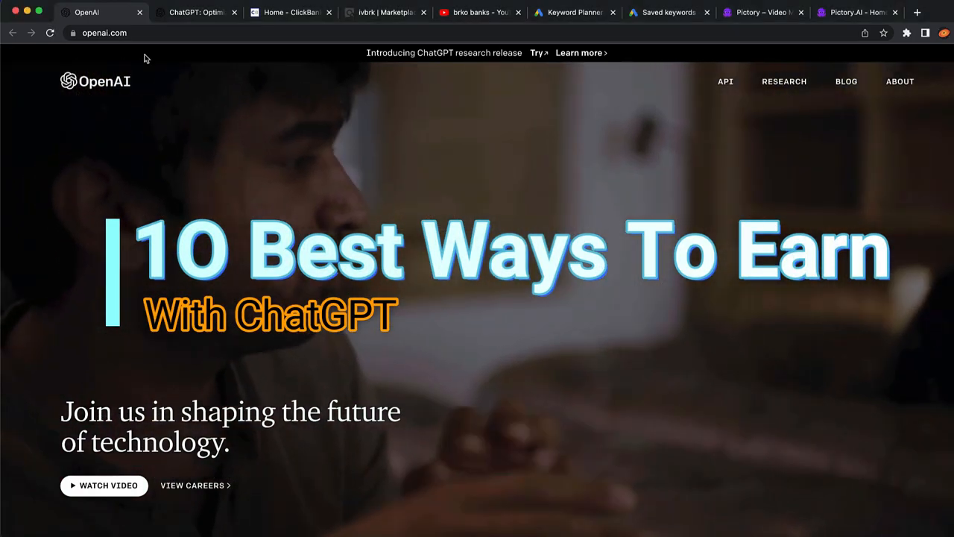
- Go from openai.com to the ChatGPT login page to start signing up
{"action": "left_click", "coordinate": [195, 12]}
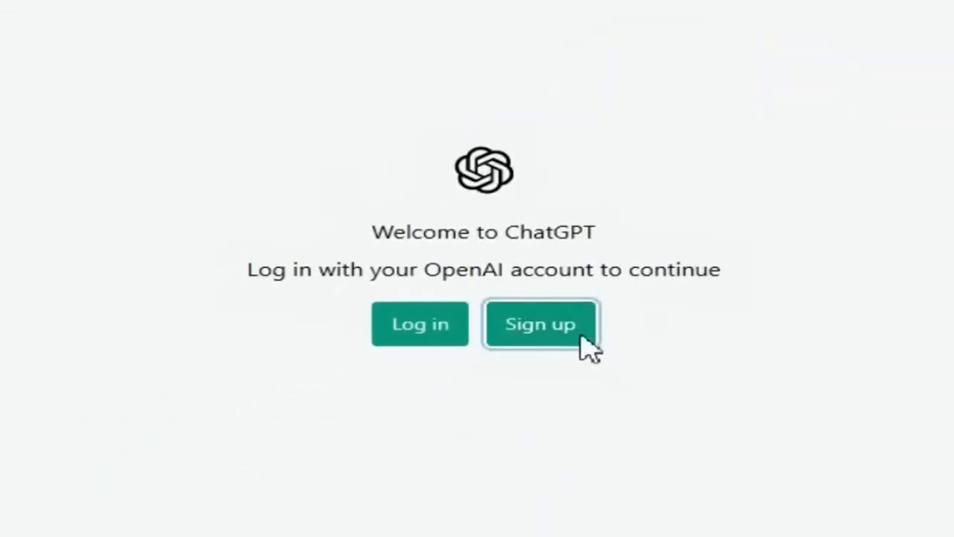
{"action": "left_click", "coordinate": [540, 323]}
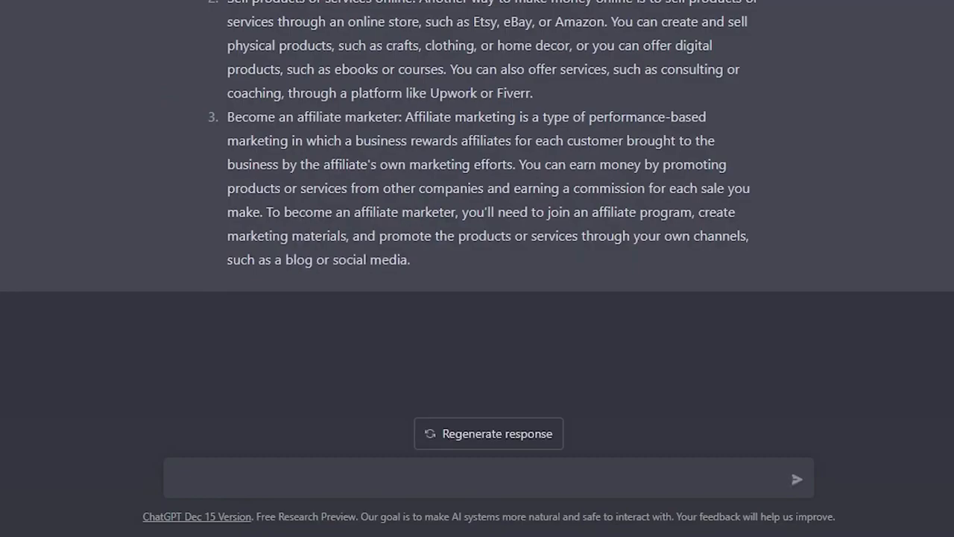
{"action": "left_click", "coordinate": [86, 14]}
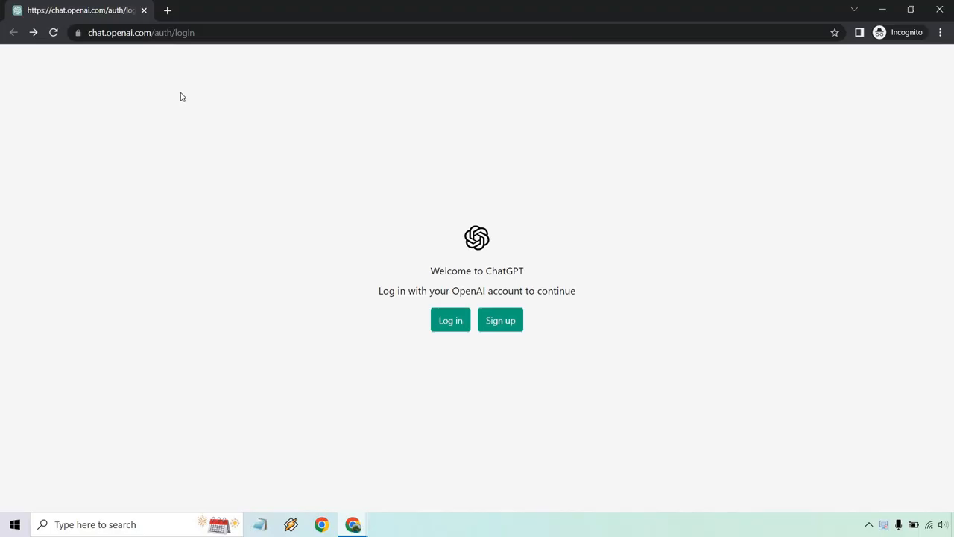
{"action": "mouse_move", "coordinate": [606, 269]}
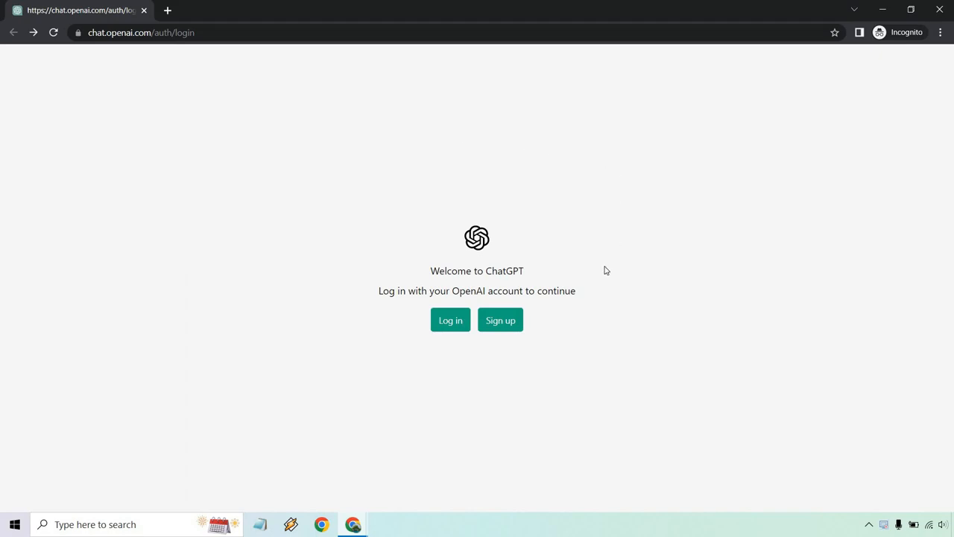
- Submit an email on the ChatGPT sign-up form after passing the reCAPTCHA check
{"action": "left_click", "coordinate": [500, 320]}
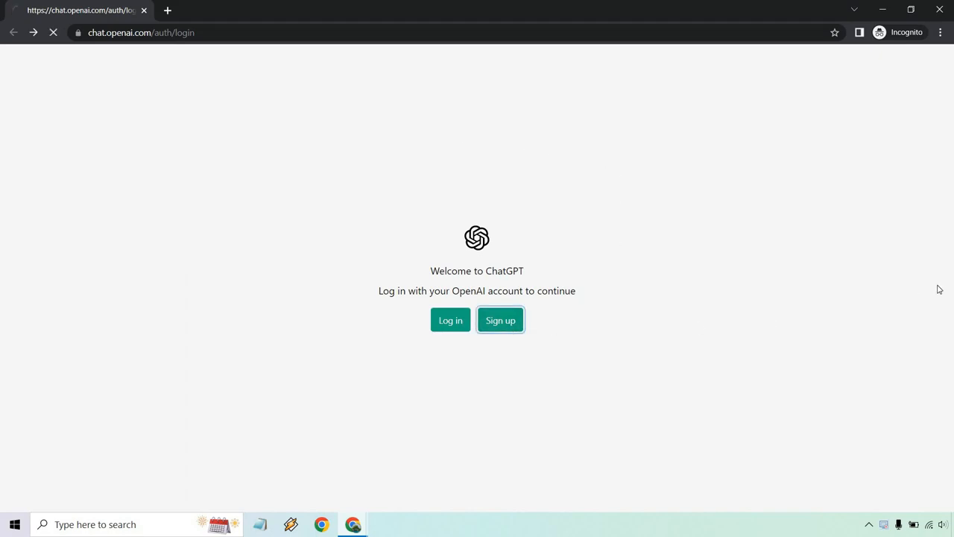
{"action": "left_click", "coordinate": [500, 320]}
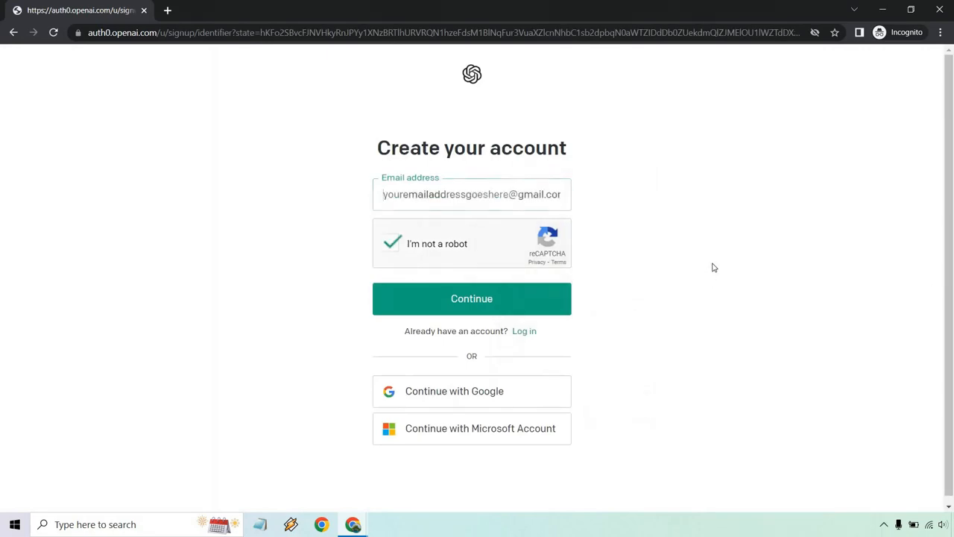
{"action": "left_click", "coordinate": [471, 298]}
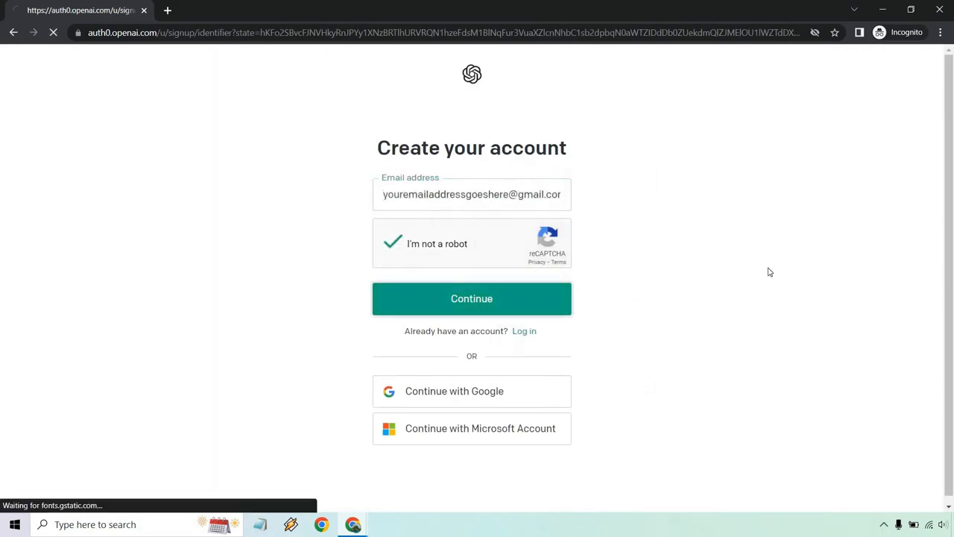
{"action": "left_click", "coordinate": [471, 298]}
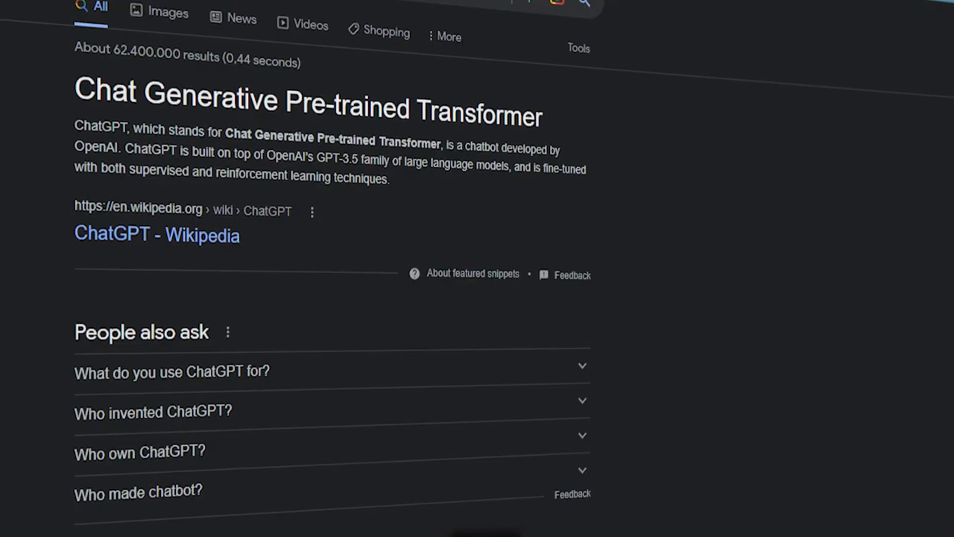
- Ask ChatGPT to summarize 'Rich Dad Poor Dad', then request the book's top 3 ideas
{"action": "scroll", "scroll_direction": "down", "scroll_amount": 3}
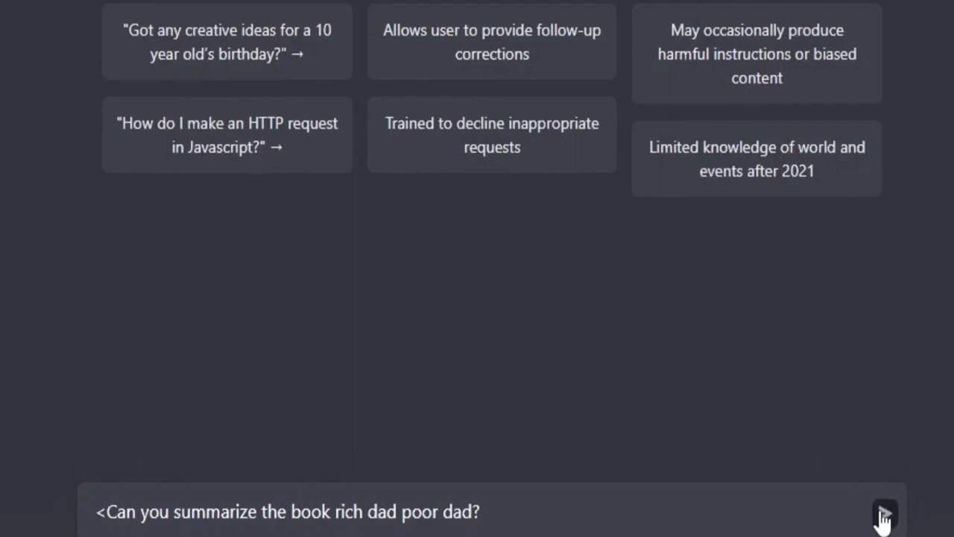
{"action": "left_click", "coordinate": [884, 511]}
{"action": "type", "text": "Give me the top 3 ideas f"}
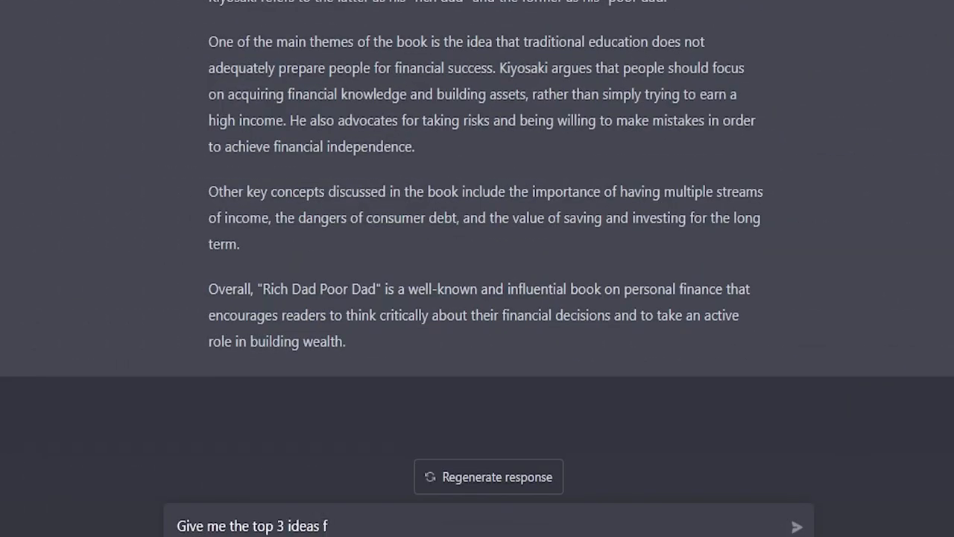
{"action": "type", "text": "rom the book"}
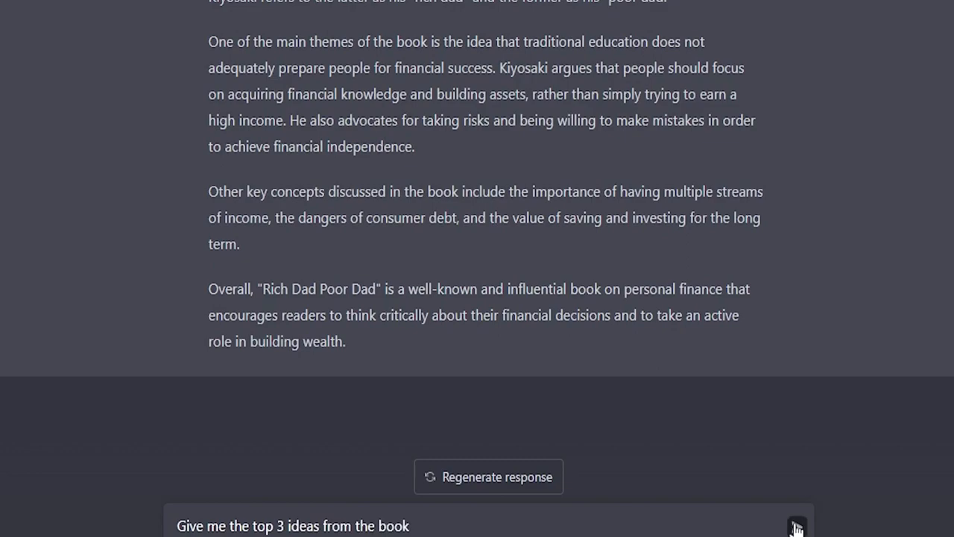
{"action": "left_click", "coordinate": [796, 525]}
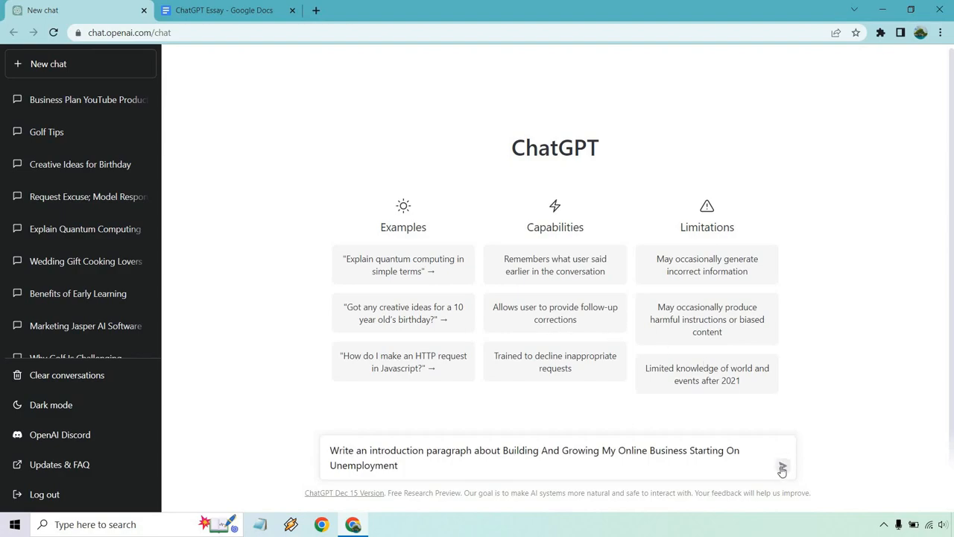
- Send the prompt for an intro paragraph on growing an online business while unemployed
{"action": "left_click", "coordinate": [782, 466]}
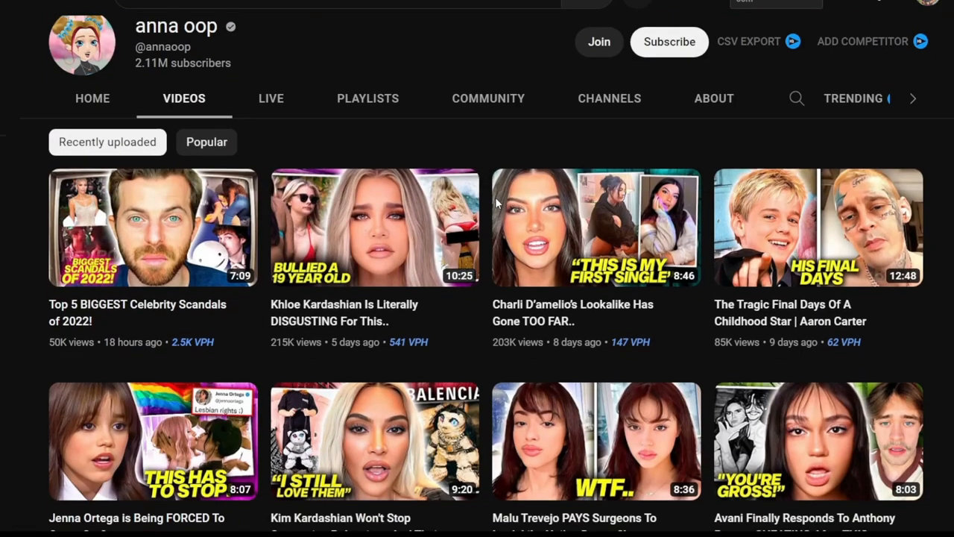
- Open the OpenAI money-making video in YouTube Studio and view its Monetization ad settings
{"action": "scroll", "scroll_direction": "down", "scroll_amount": 3}
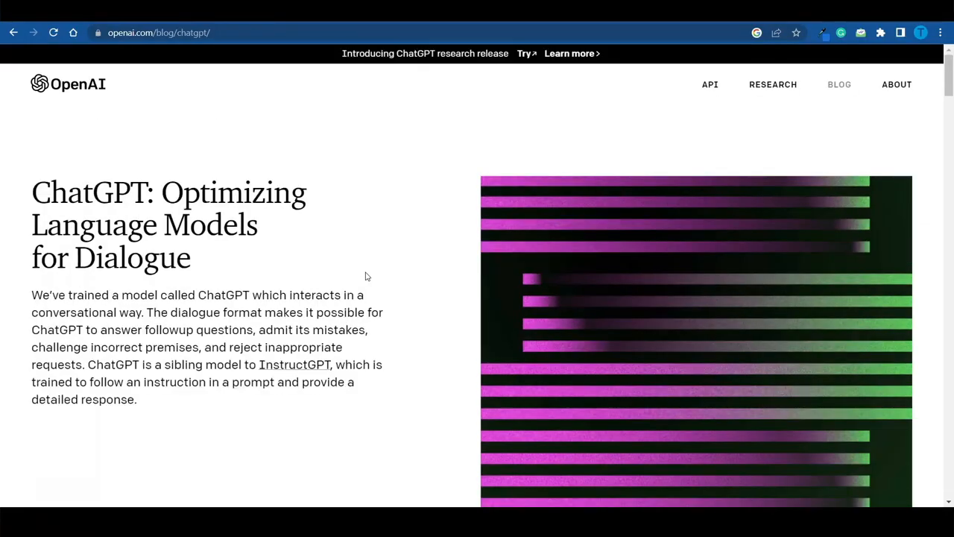
{"action": "left_click", "coordinate": [159, 32]}
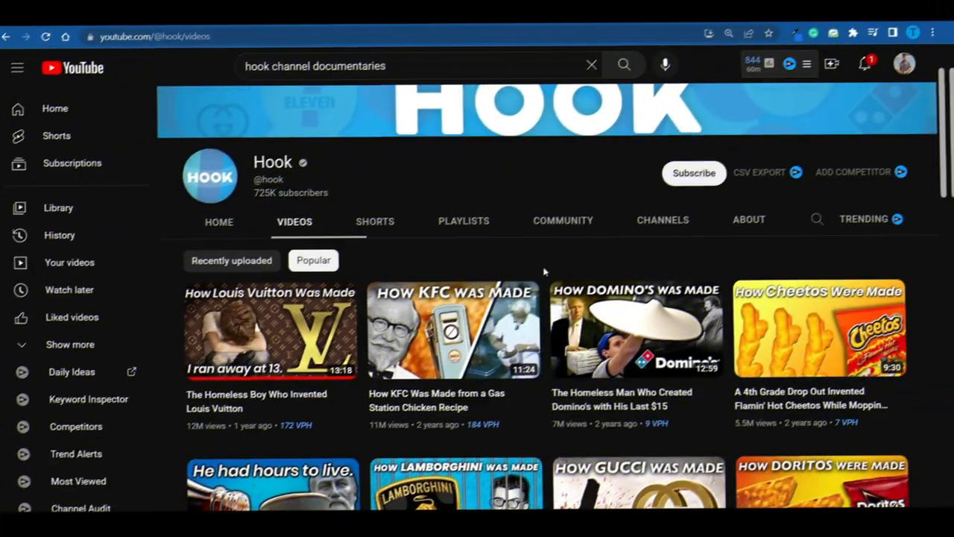
{"action": "scroll", "scroll_direction": "down", "scroll_amount": 3}
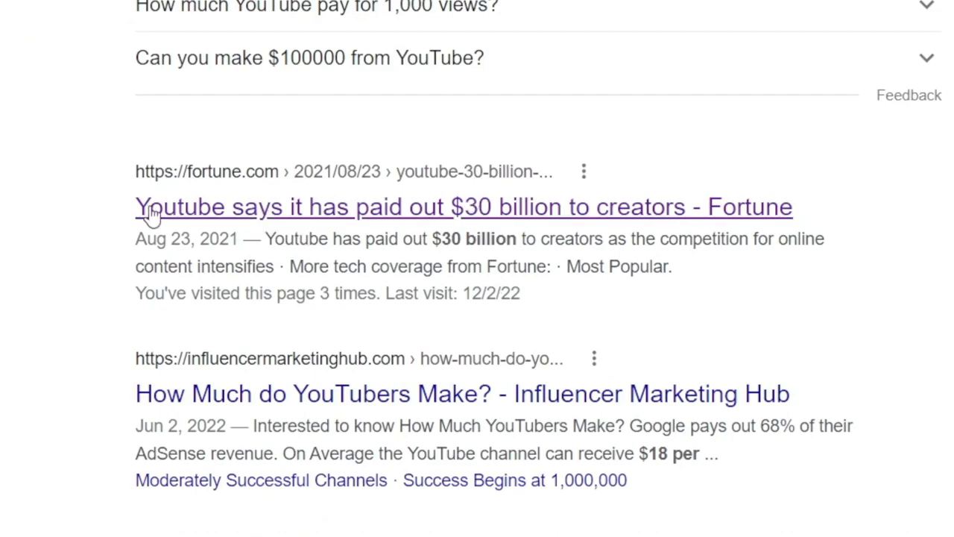
{"action": "left_click", "coordinate": [463, 207]}
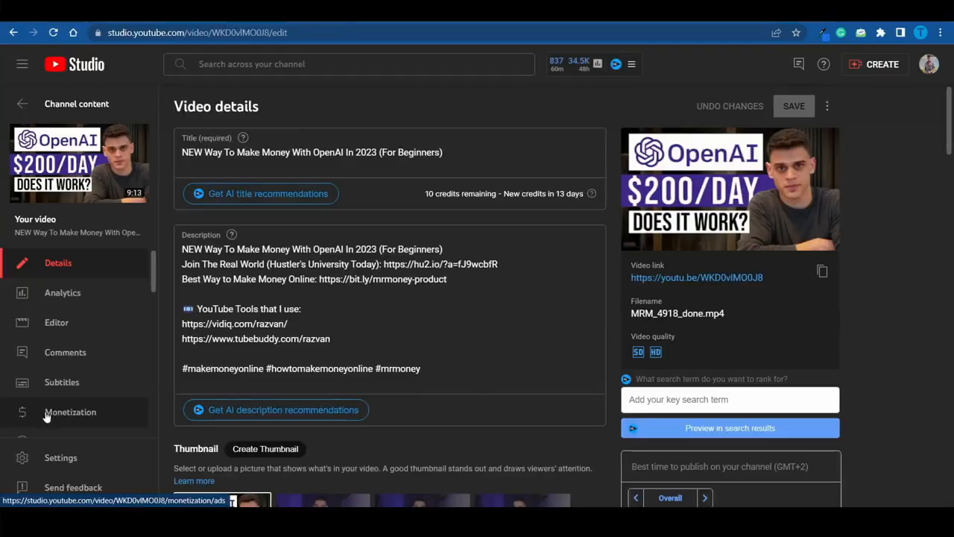
{"action": "left_click", "coordinate": [71, 411]}
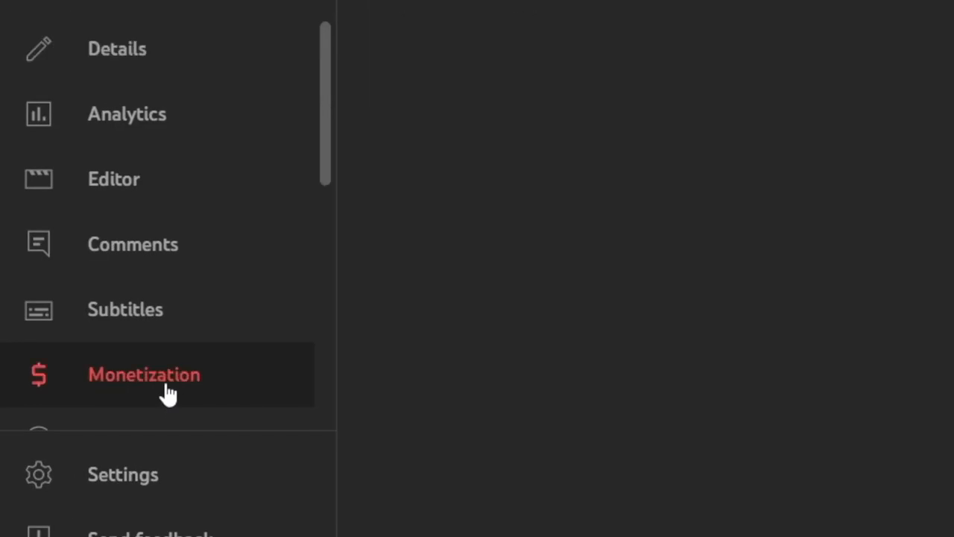
{"action": "left_click", "coordinate": [144, 374]}
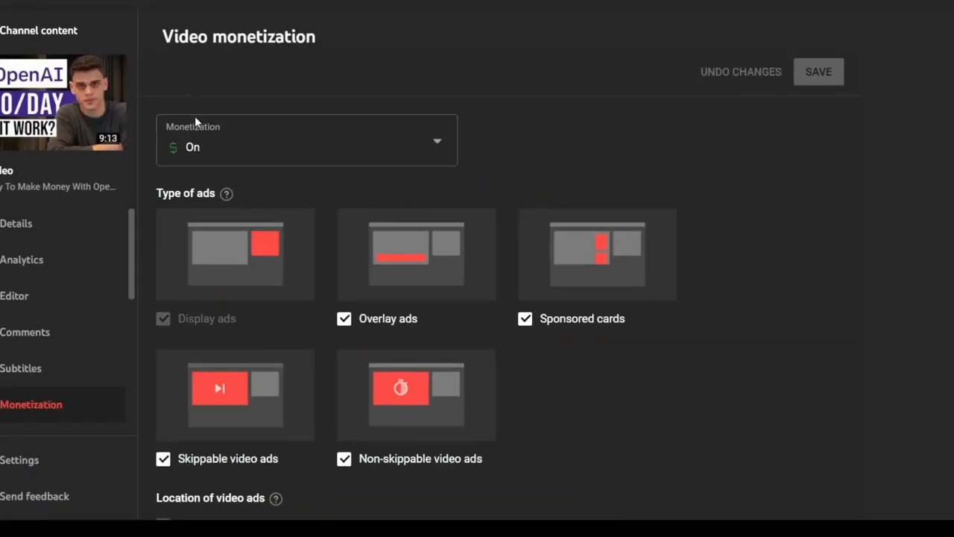
{"action": "scroll", "scroll_direction": "down", "scroll_amount": 3}
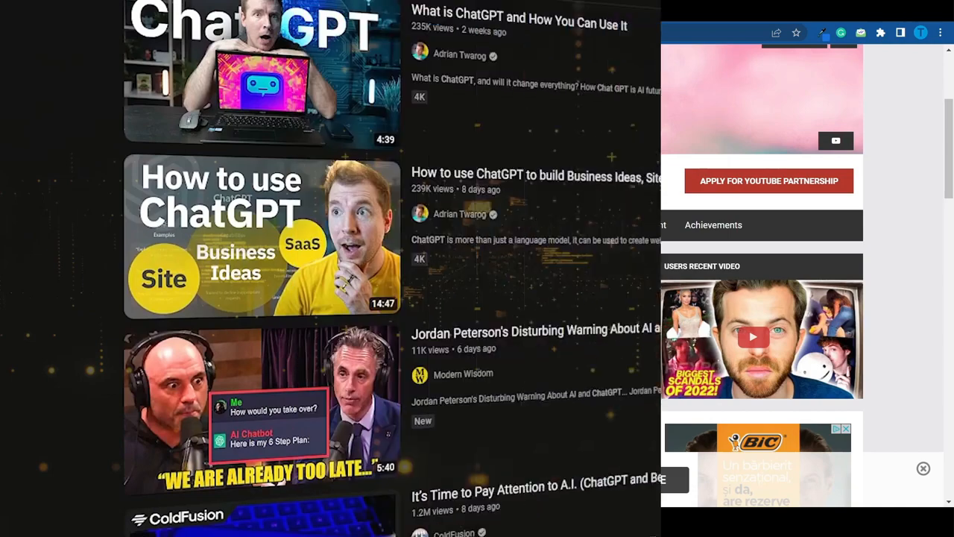
- Scroll through ChatGPT's two-paragraph answer on unemployment challenges and starting the business
{"action": "scroll", "scroll_direction": "down", "scroll_amount": 3}
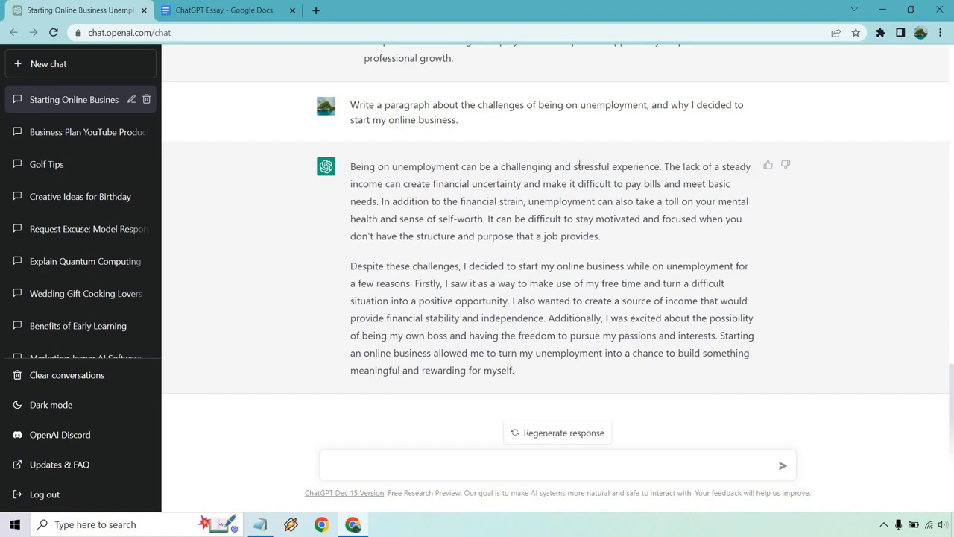
{"action": "mouse_move", "coordinate": [578, 190]}
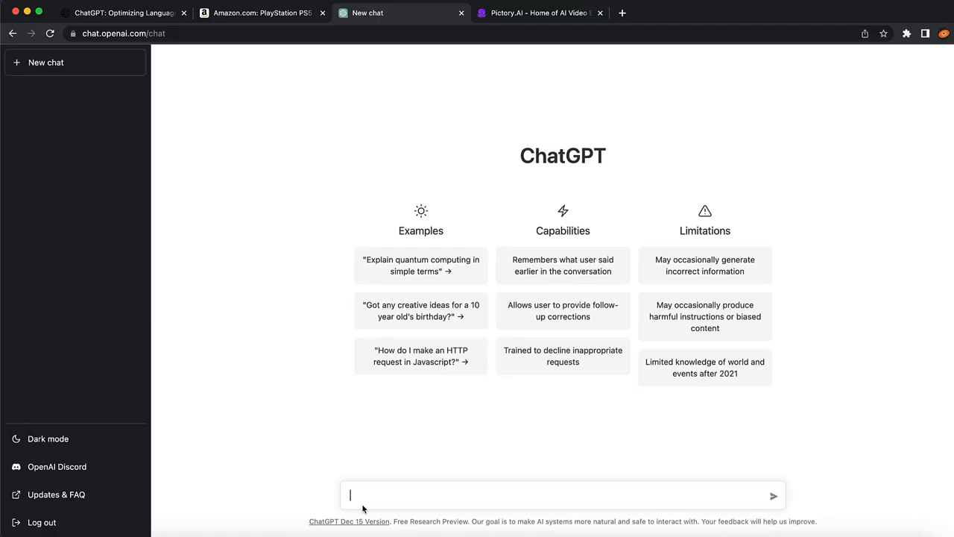
- Ask ChatGPT for 5 beauty brand names with short descriptions, then scroll ForoBeta's business section
{"action": "type", "text": "Give me 5 options for a beauty brand name with short description"}
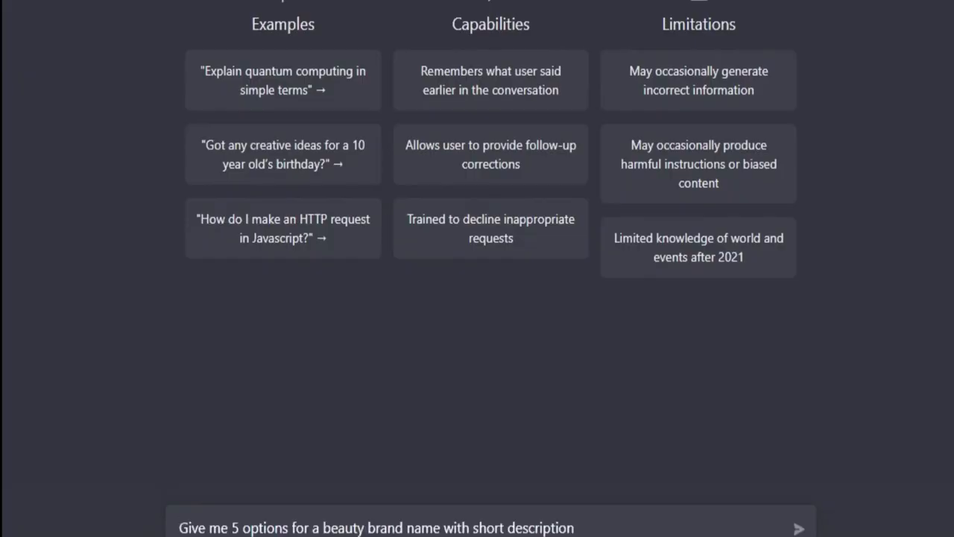
{"action": "left_click", "coordinate": [799, 527]}
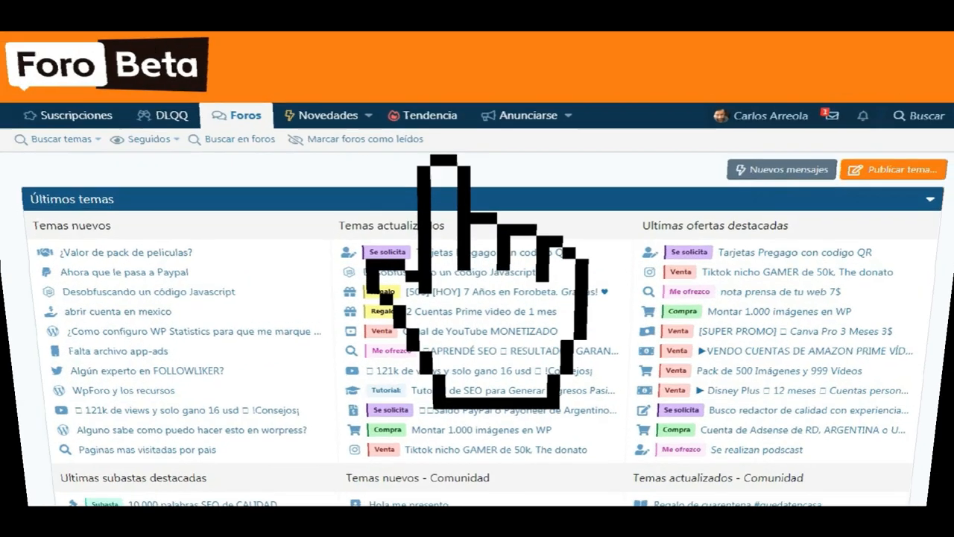
{"action": "scroll", "scroll_direction": "down", "scroll_amount": 3}
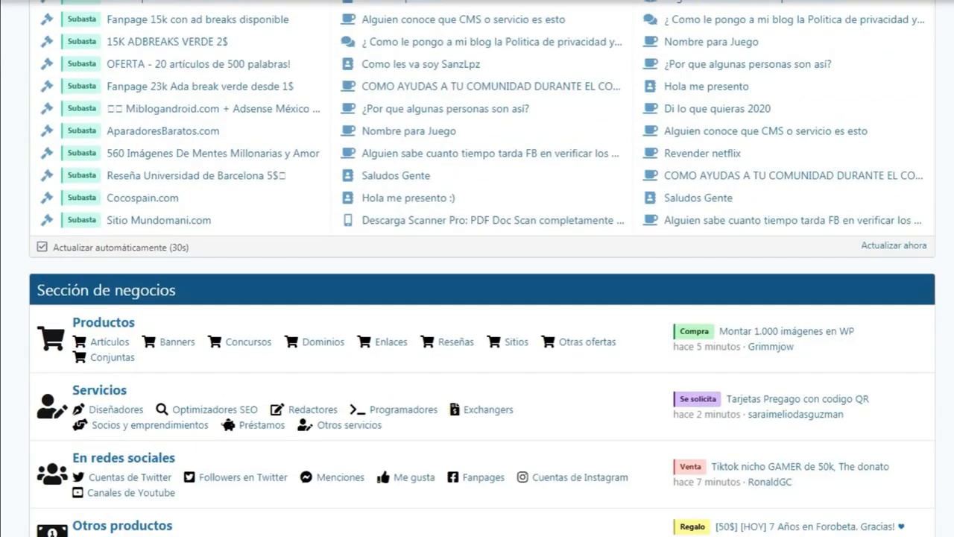
{"action": "scroll", "scroll_direction": "down", "scroll_amount": 3}
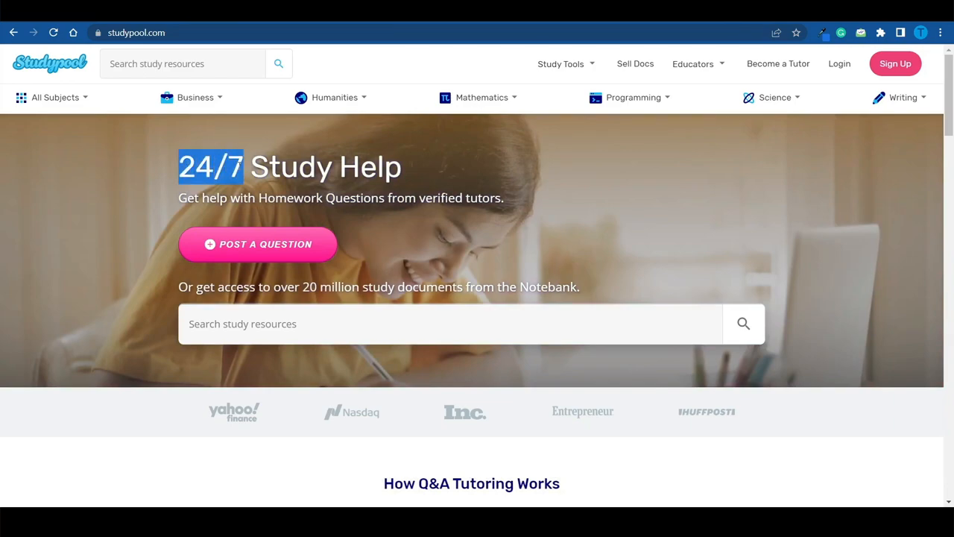
{"action": "mouse_move", "coordinate": [622, 226]}
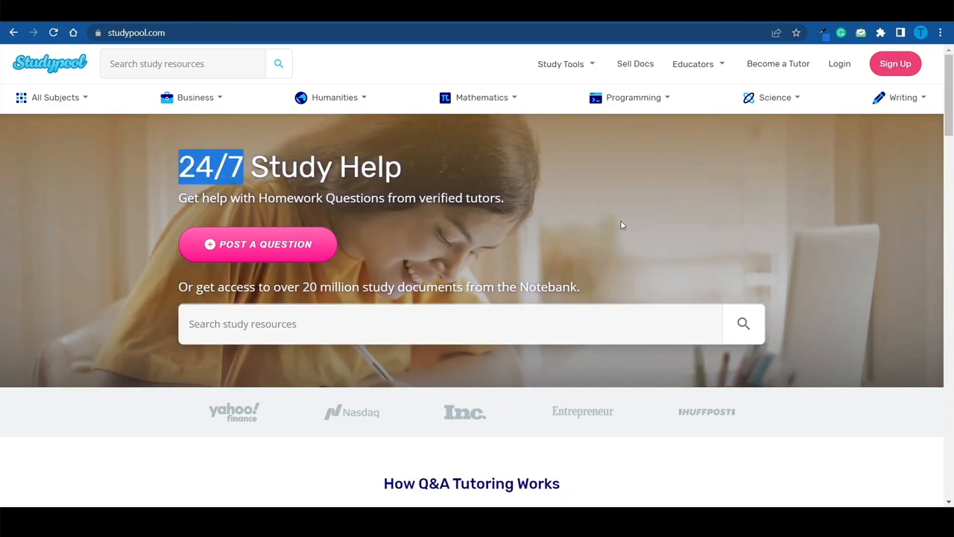
- Highlight 'Earn up to $7,500 USD monthly' on Studypool's tutor page and scroll to Recent Questions
{"action": "scroll", "scroll_direction": "down", "scroll_amount": 3}
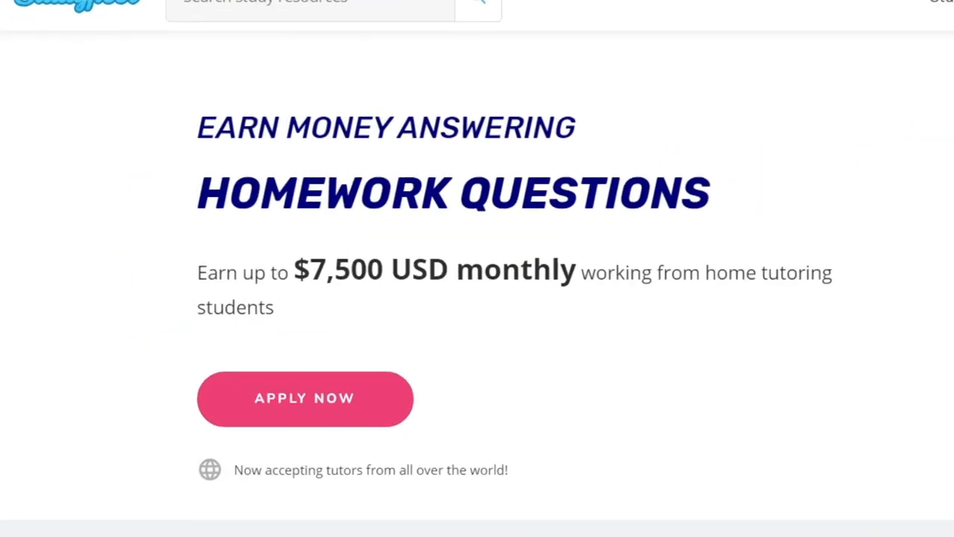
{"action": "left_click_drag", "start_coordinate": [197, 272], "coordinate": [387, 272]}
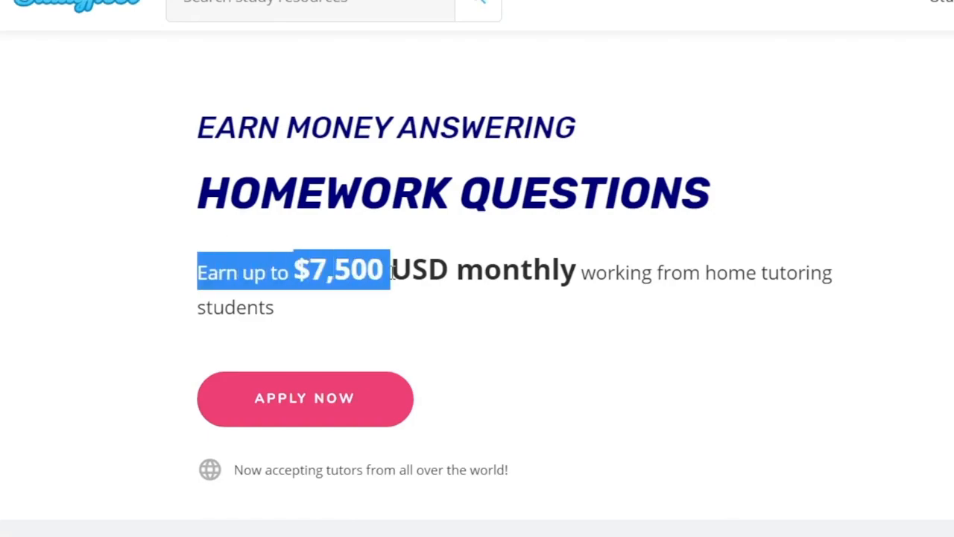
{"action": "left_click_drag", "start_coordinate": [389, 272], "coordinate": [576, 272]}
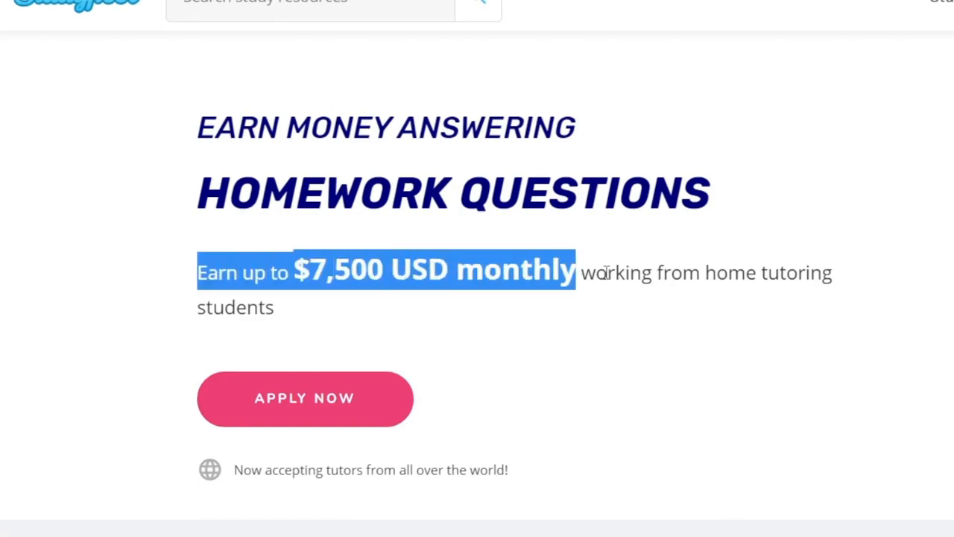
{"action": "scroll", "scroll_direction": "down", "scroll_amount": 3}
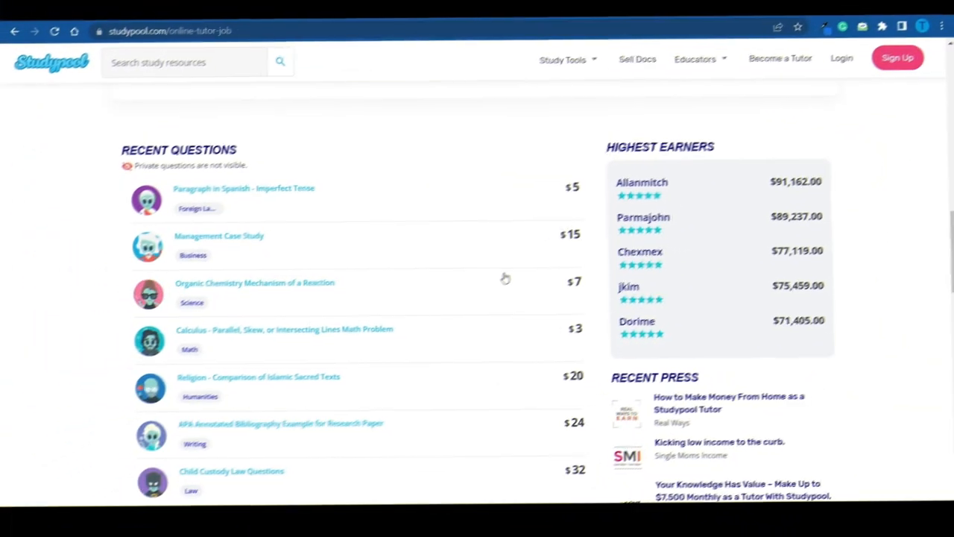
{"action": "scroll", "scroll_direction": "down", "scroll_amount": 3}
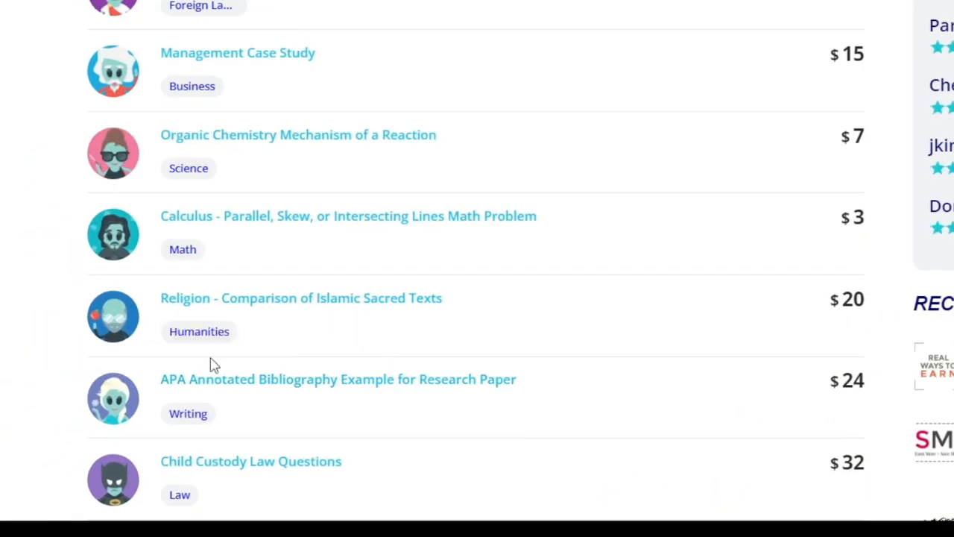
{"action": "mouse_move", "coordinate": [774, 316]}
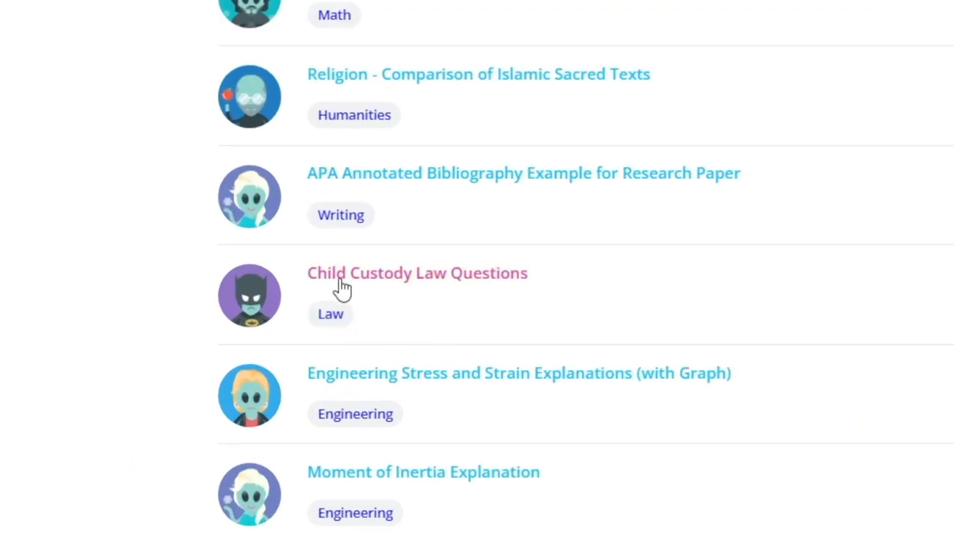
- Send the question on how child custody is determined after parents separate
{"action": "left_click", "coordinate": [416, 272]}
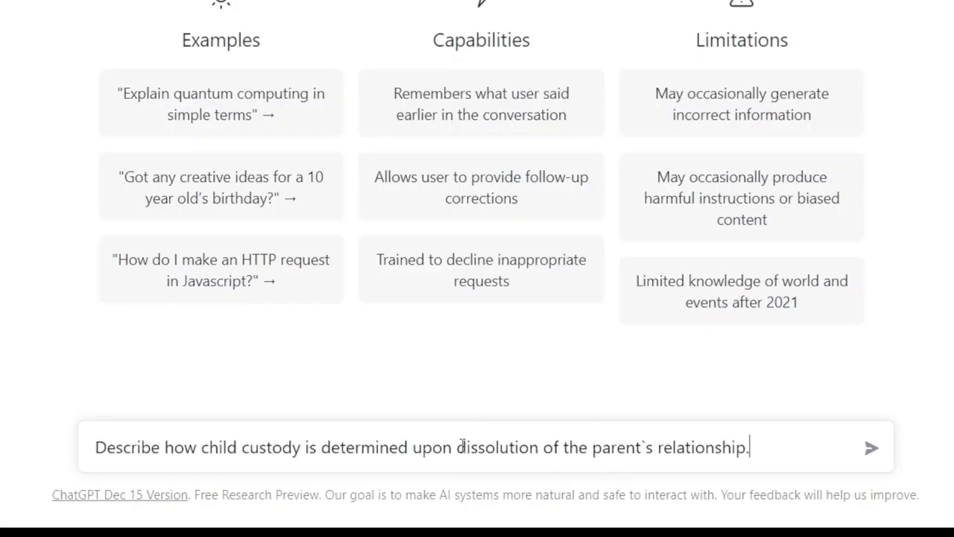
{"action": "left_click", "coordinate": [871, 447]}
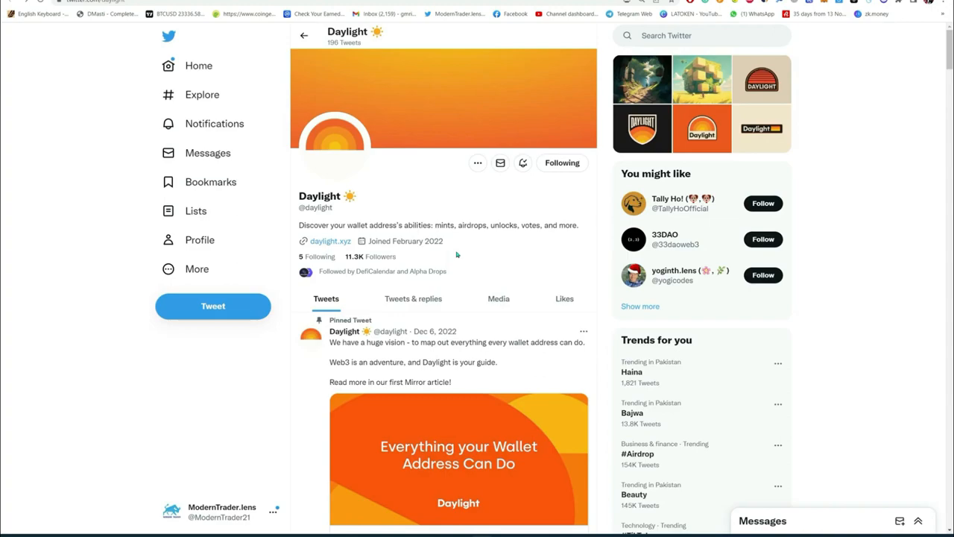
{"action": "mouse_move", "coordinate": [380, 256]}
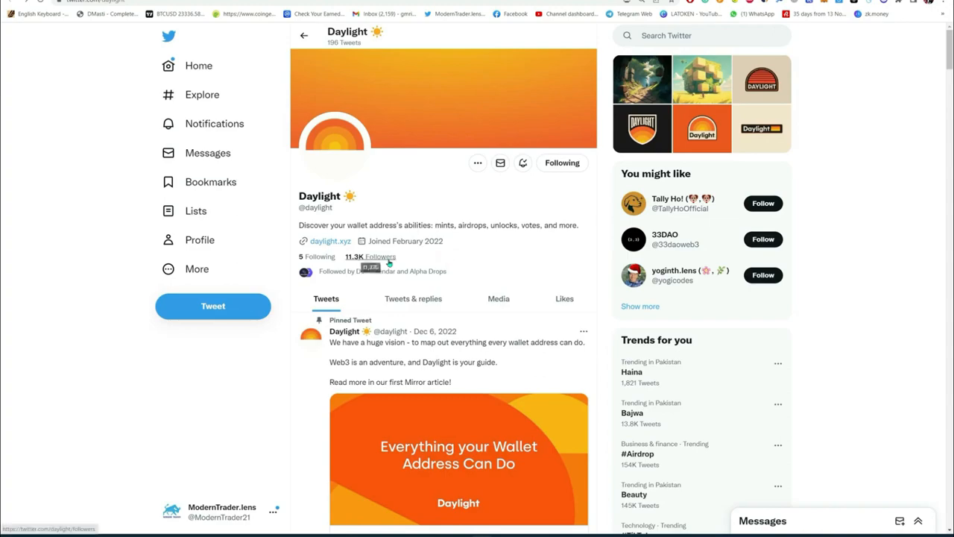
- Open the 11.3K Followers list on Daylight's Twitter profile
{"action": "left_click", "coordinate": [326, 241]}
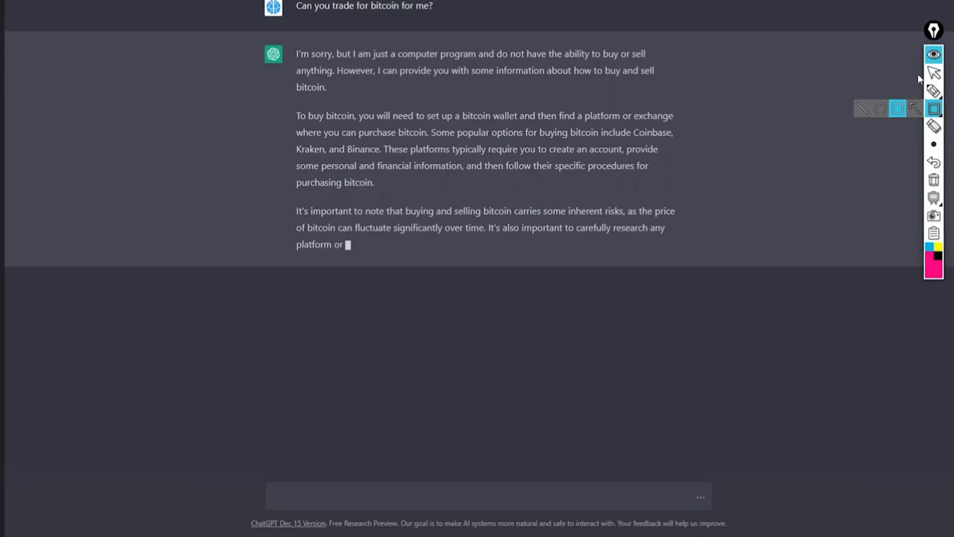
- Submit the bitcoin trading question and let ChatGPT generate its reply
{"action": "left_click", "coordinate": [933, 72]}
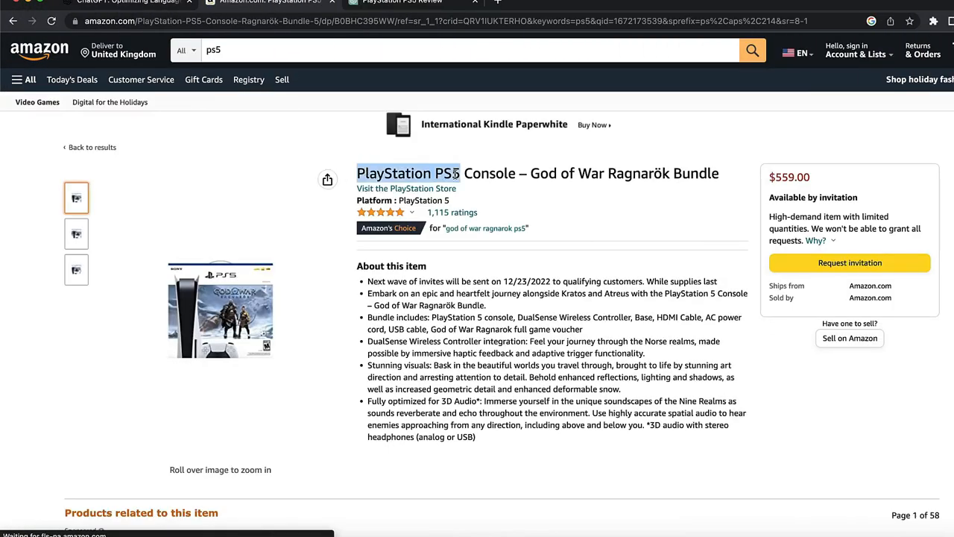
- Open the PS5 God of War Ragnarök Bundle page priced at $559.00
{"action": "left_click", "coordinate": [367, 13]}
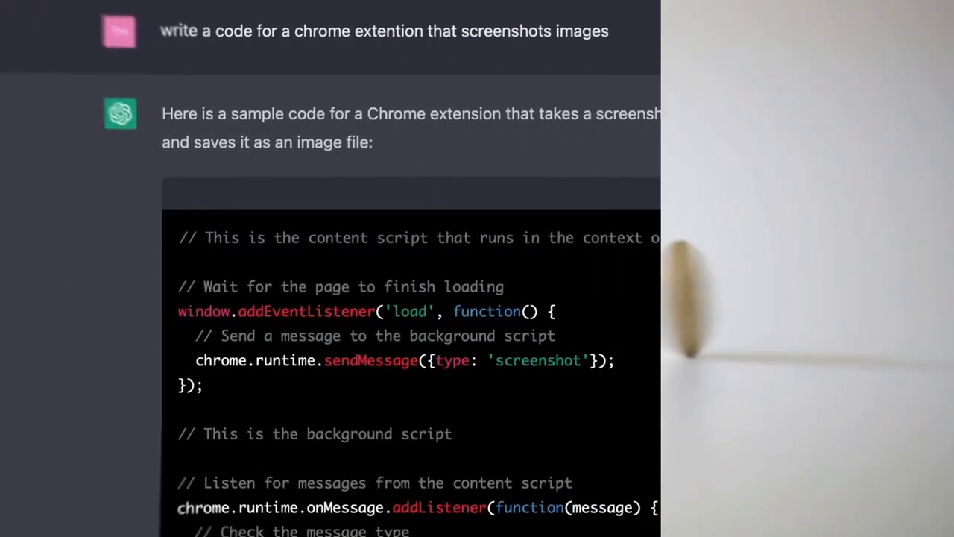
- Scroll through the pandas code concatenating sales_jan through sales_dec into one DataFrame
{"action": "scroll", "scroll_direction": "down", "scroll_amount": 3}
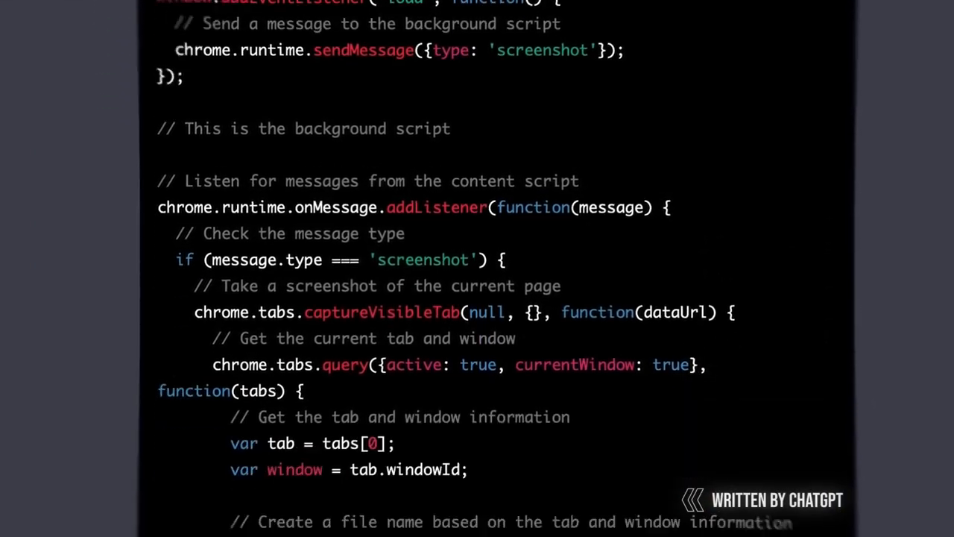
{"action": "scroll", "scroll_direction": "down", "scroll_amount": 3}
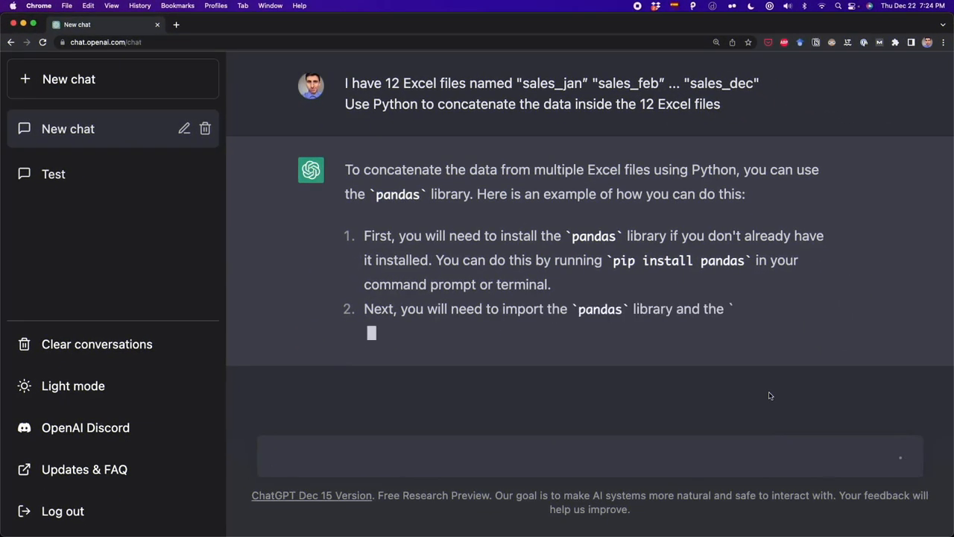
{"action": "scroll", "scroll_direction": "down", "scroll_amount": 3}
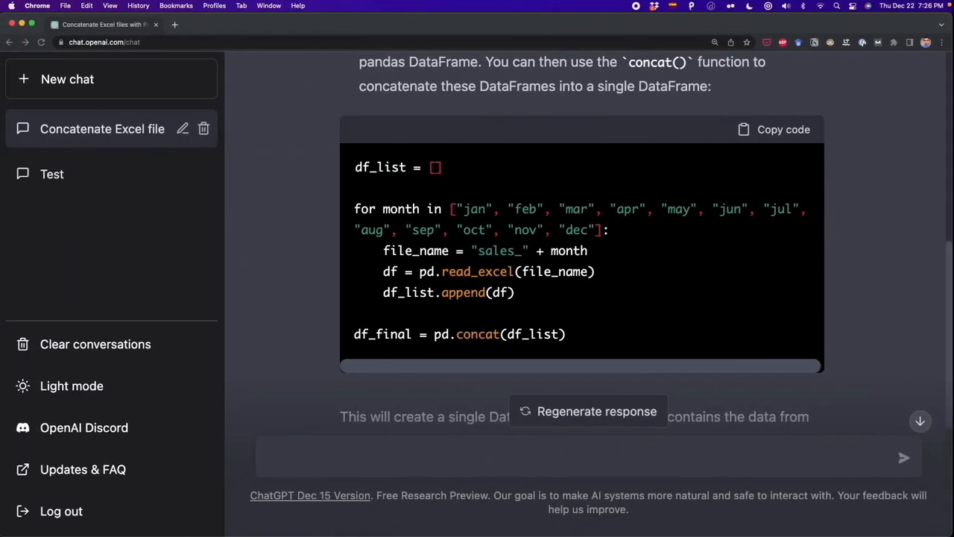
{"action": "scroll", "scroll_direction": "down", "scroll_amount": 3}
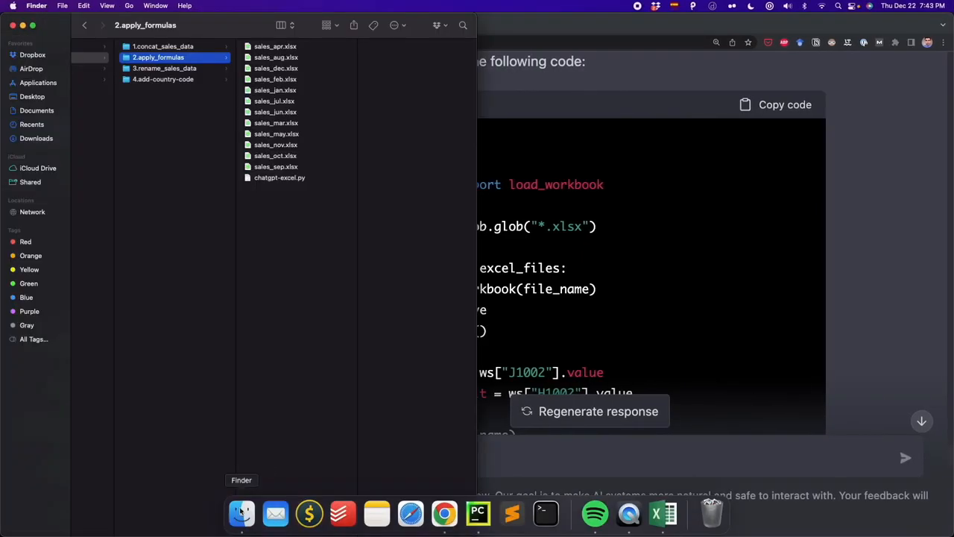
- Preview sales_aug.xlsx in 2.apply_formulas, then start a prompt with 'chatgpt, i need'
{"action": "left_click", "coordinate": [276, 57]}
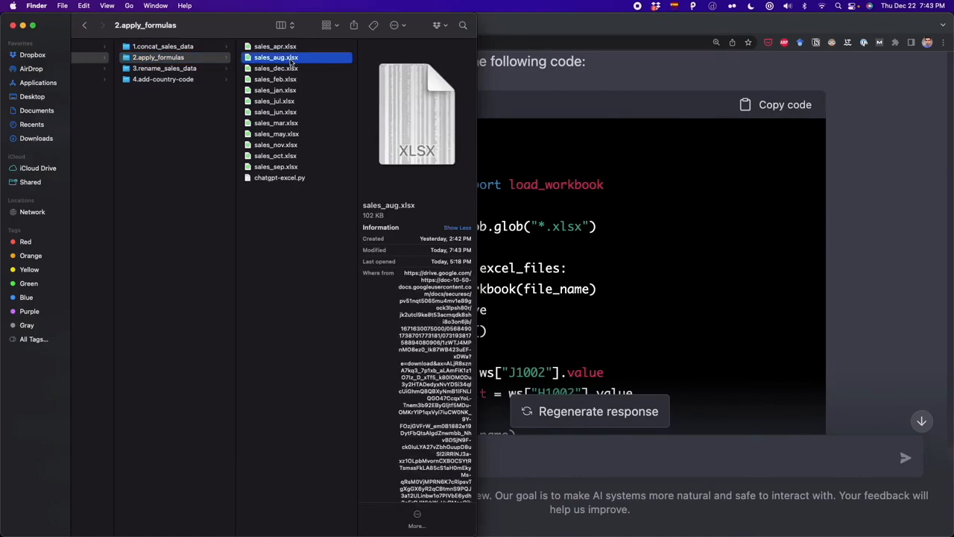
{"action": "type", "text": "chatgpt, i need"}
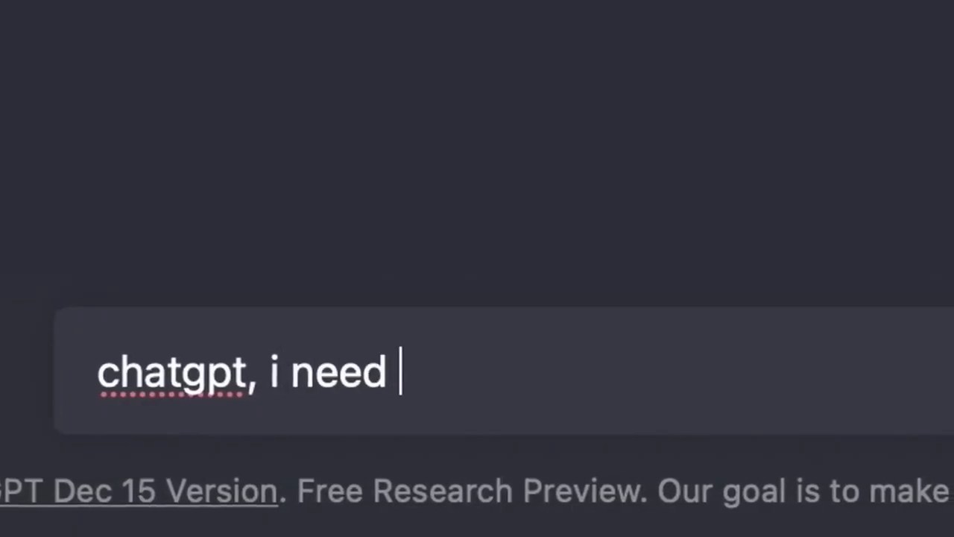
- Continue the prompt with 'to make money'
{"action": "type", "text": "to make money"}
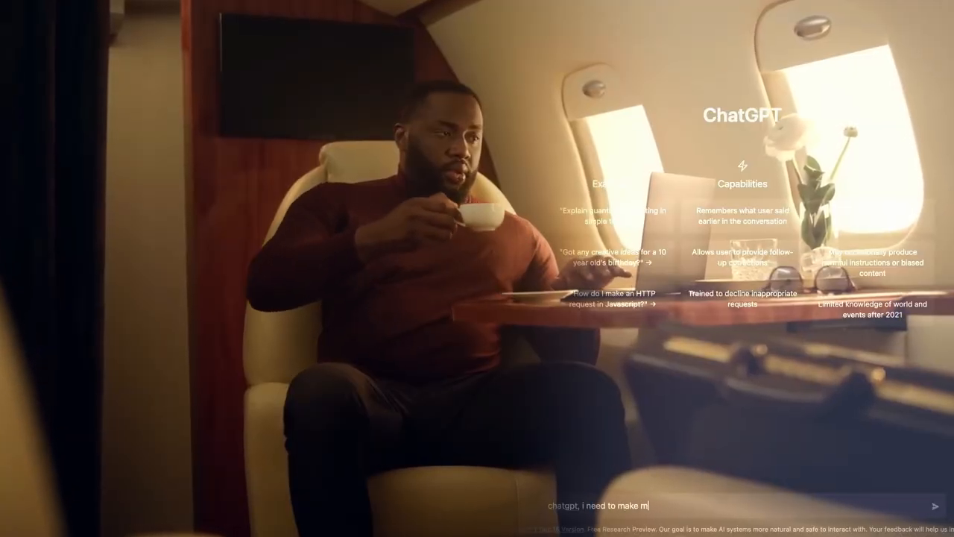
- Finish 'money now' and type 'Can you tell me the price of' below the bitcoin reply
{"action": "type", "text": "oney now"}
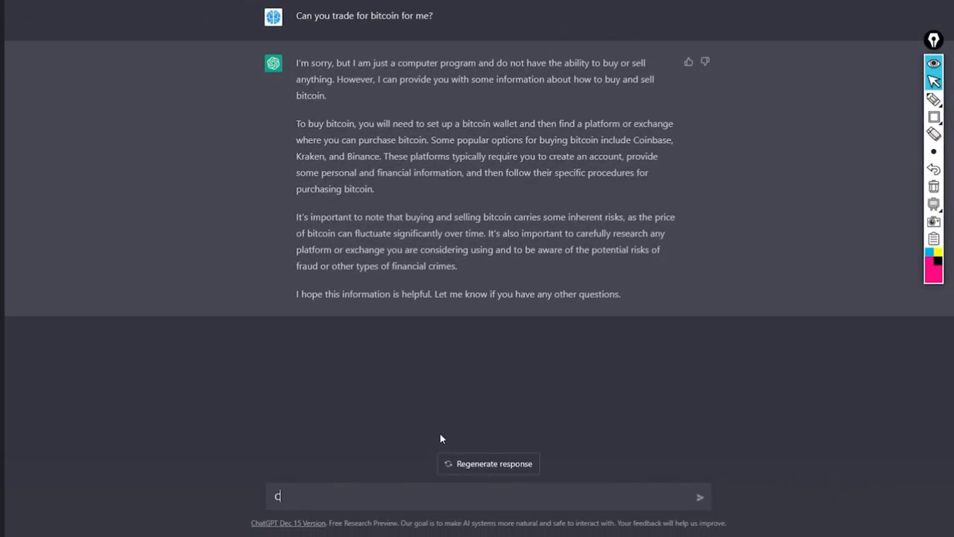
{"action": "type", "text": "an you tell"}
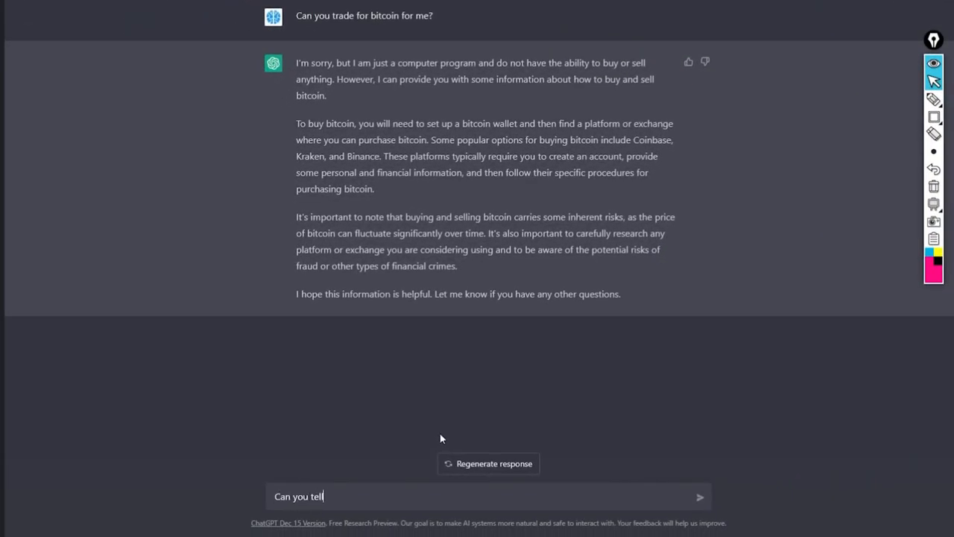
{"action": "type", "text": "me the price of"}
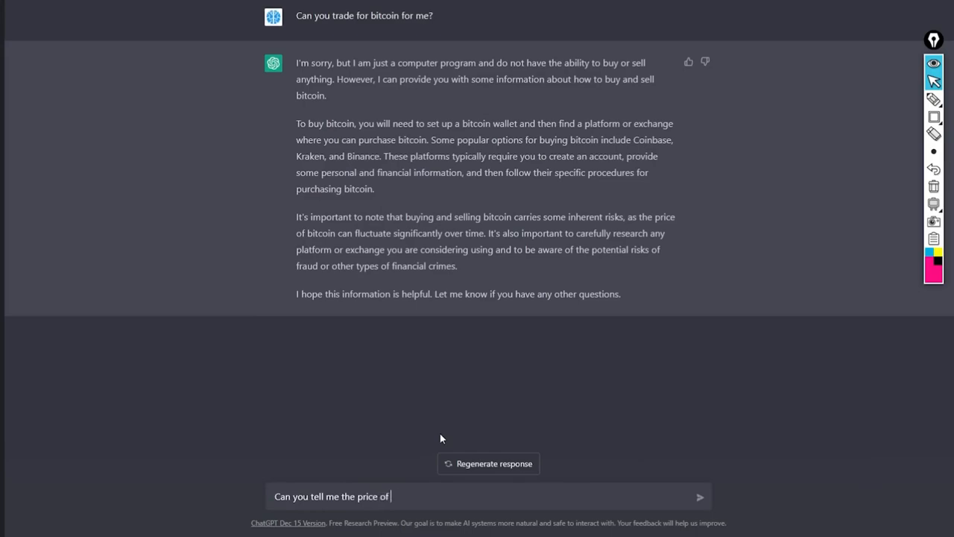